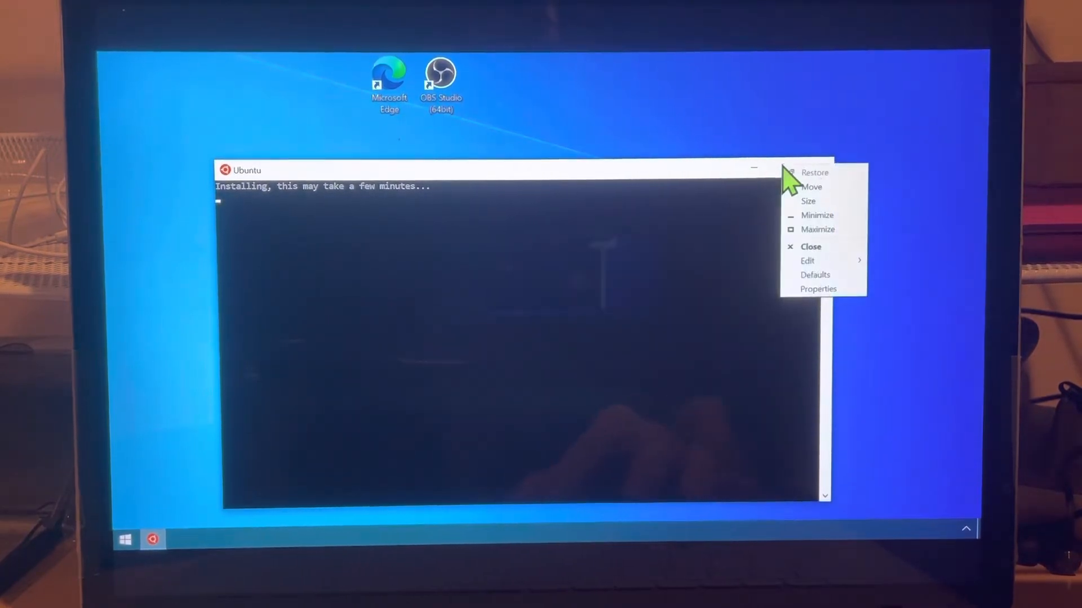
Step: Run sudo apt update in Ubuntu to refresh the focal package lists
click(817, 229)
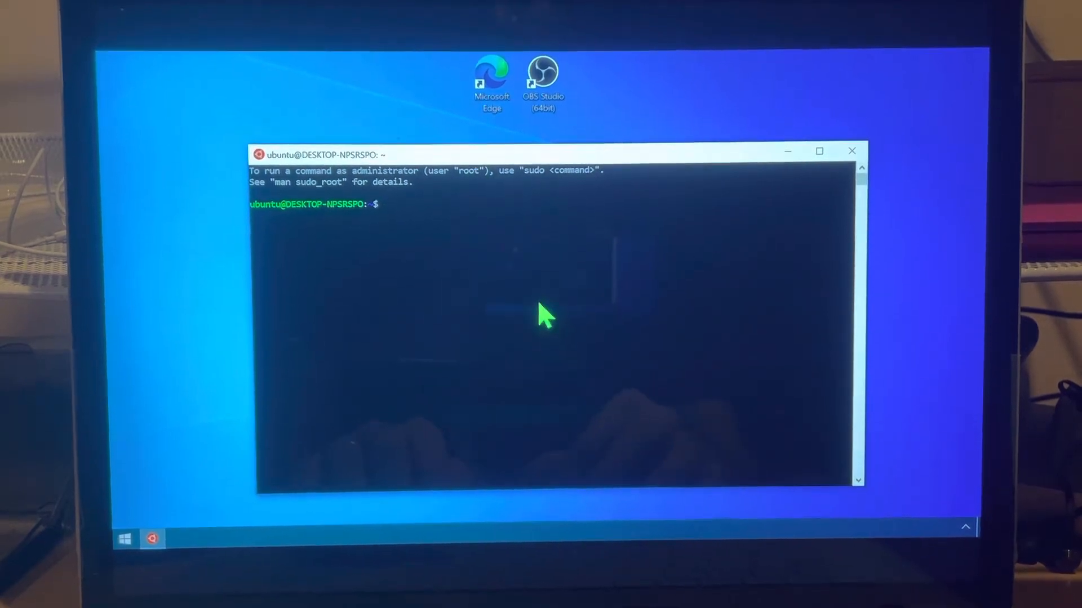
text(sudo)
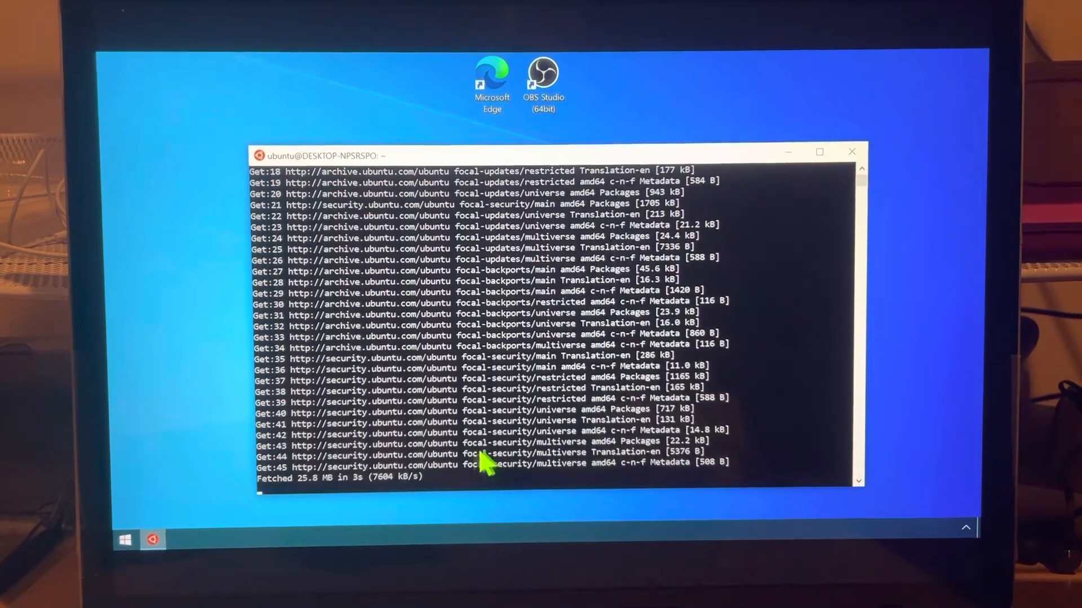
mouse_move(485, 409)
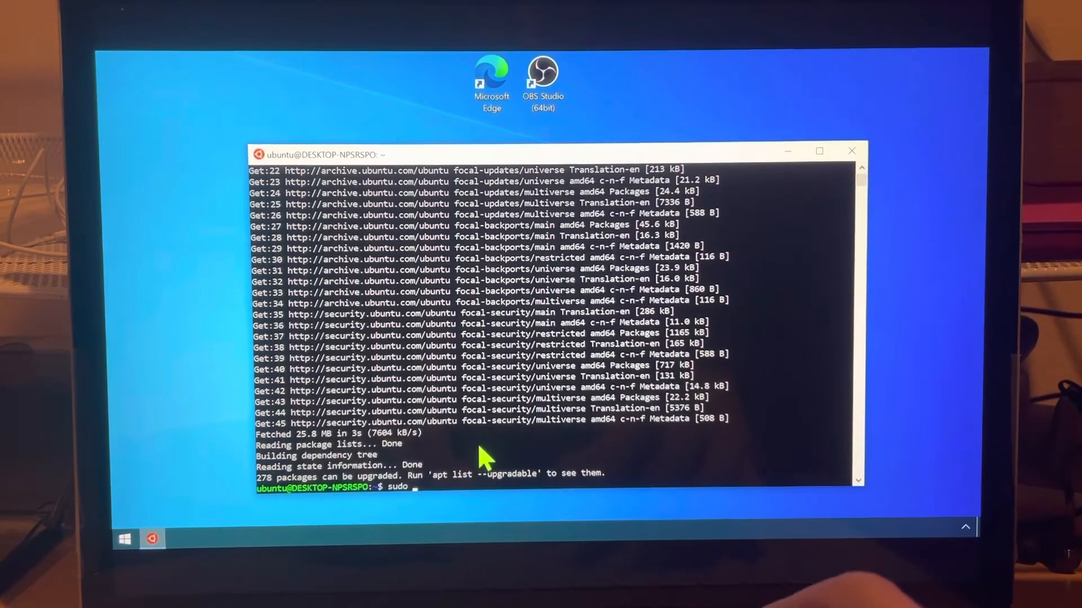
Step: Run sudo apt upgrade to install the 278 upgradable packages
text(apt upg)
text(ubun)
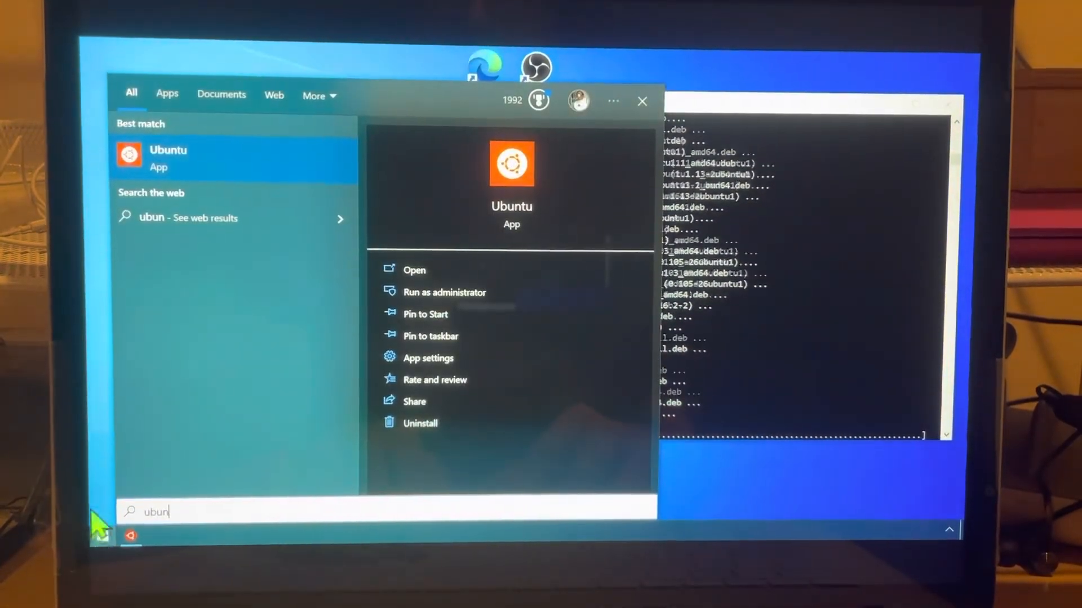
Step: Pin Ubuntu to Start from its search result, then act on the new tile's context menu
right_click(169, 157)
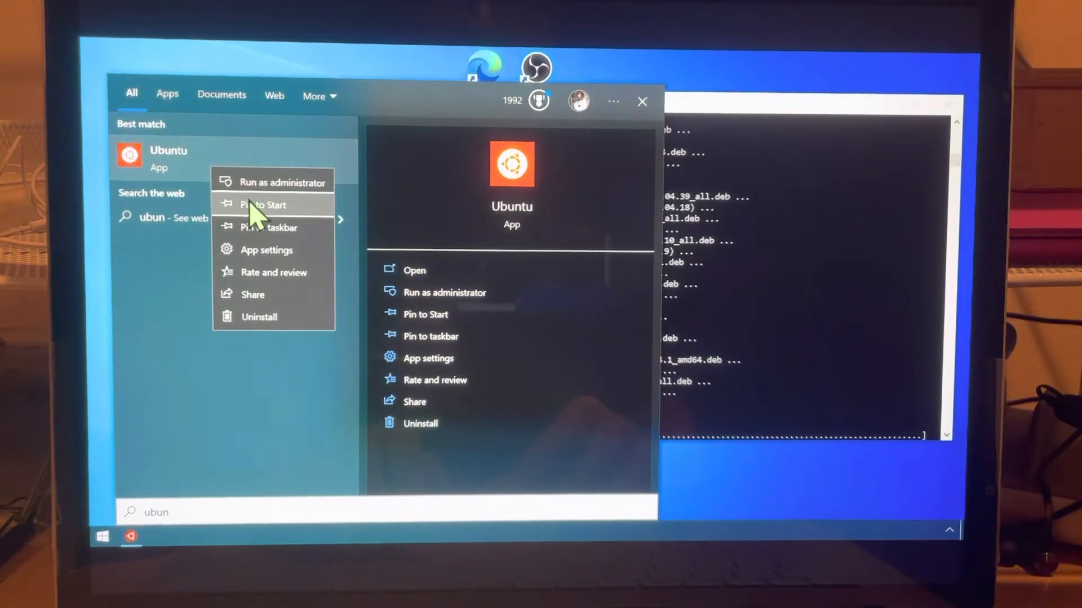
click(262, 205)
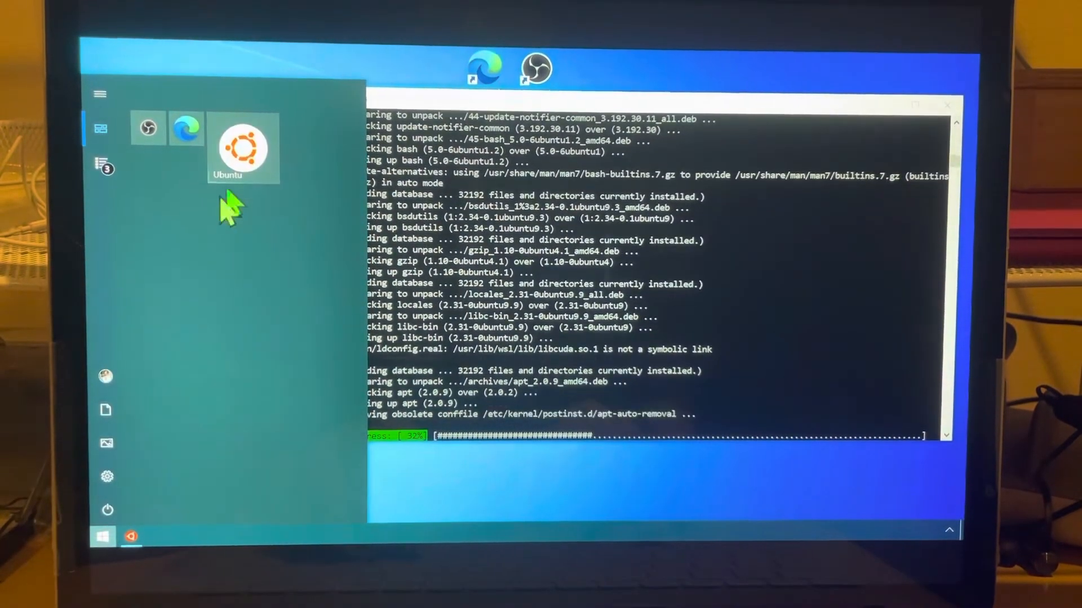
right_click(244, 149)
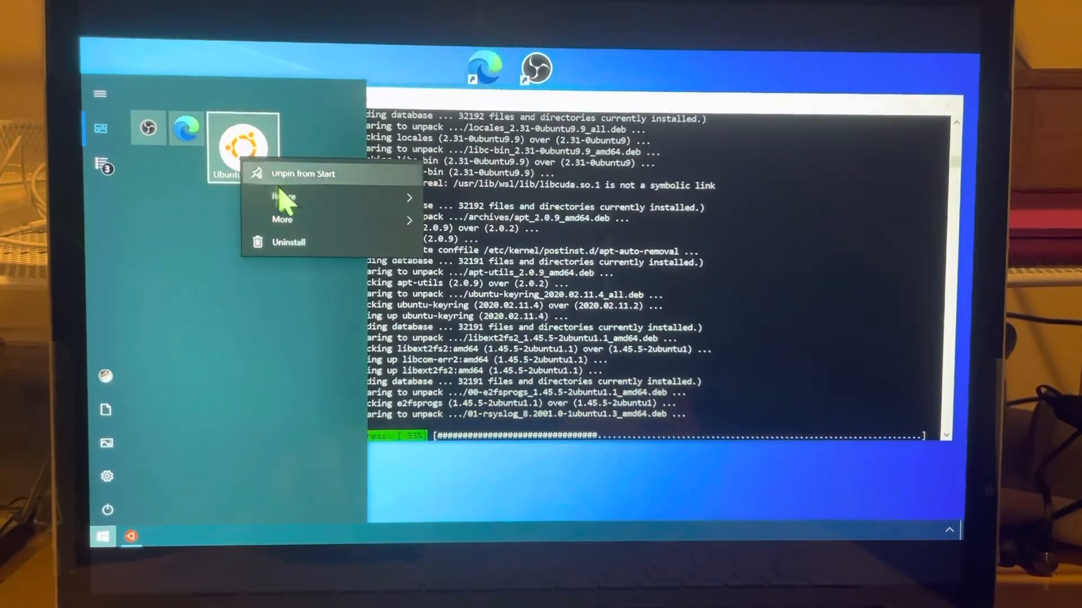
click(284, 196)
text(store)
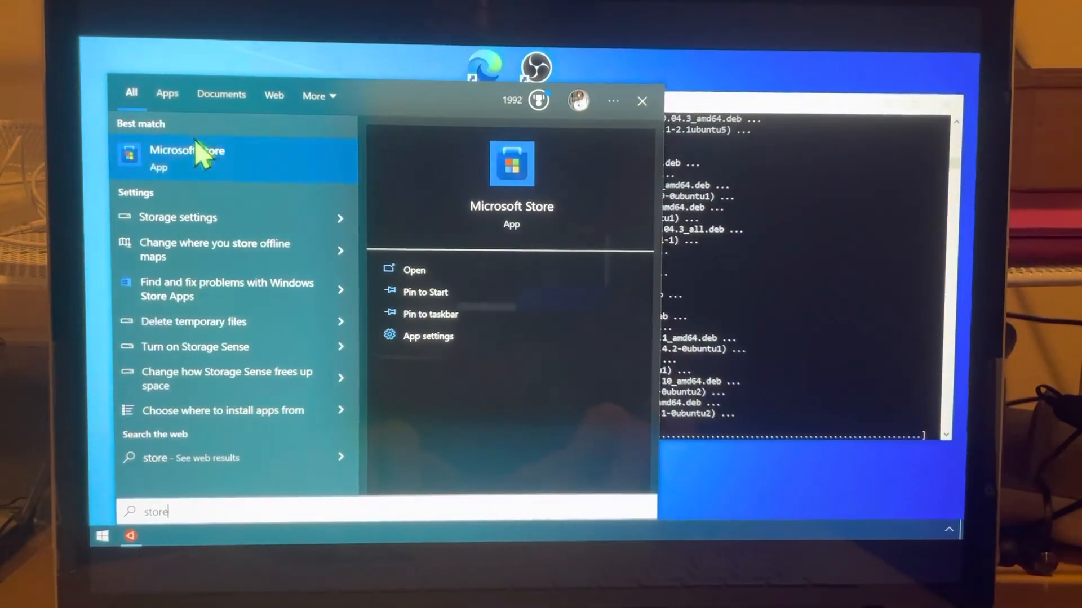
Step: Launch Microsoft Store from the search result and start searching for 'terminal'
click(186, 157)
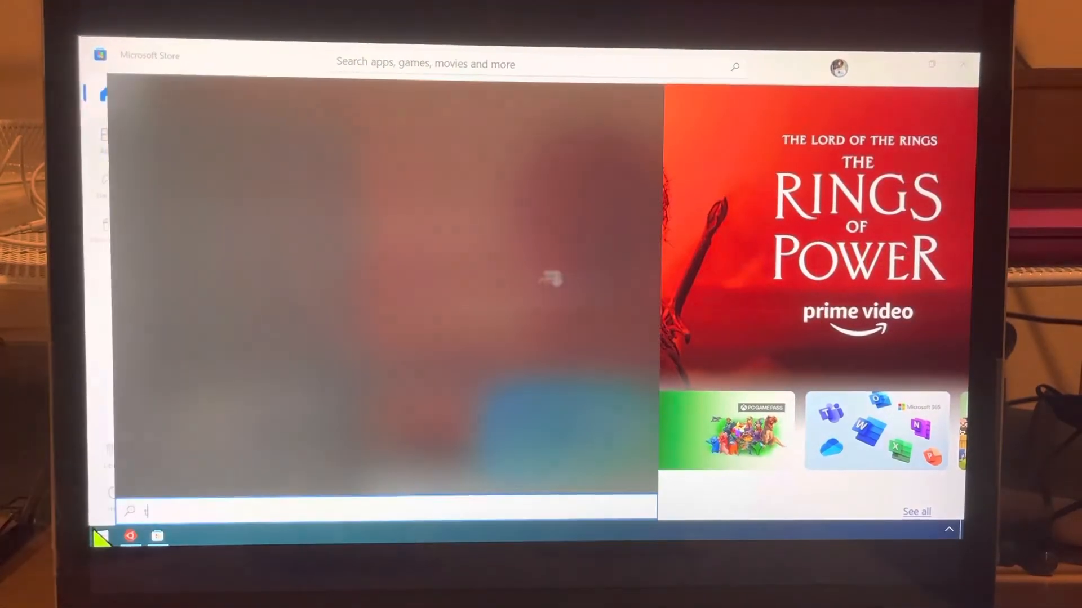
text(terminal)
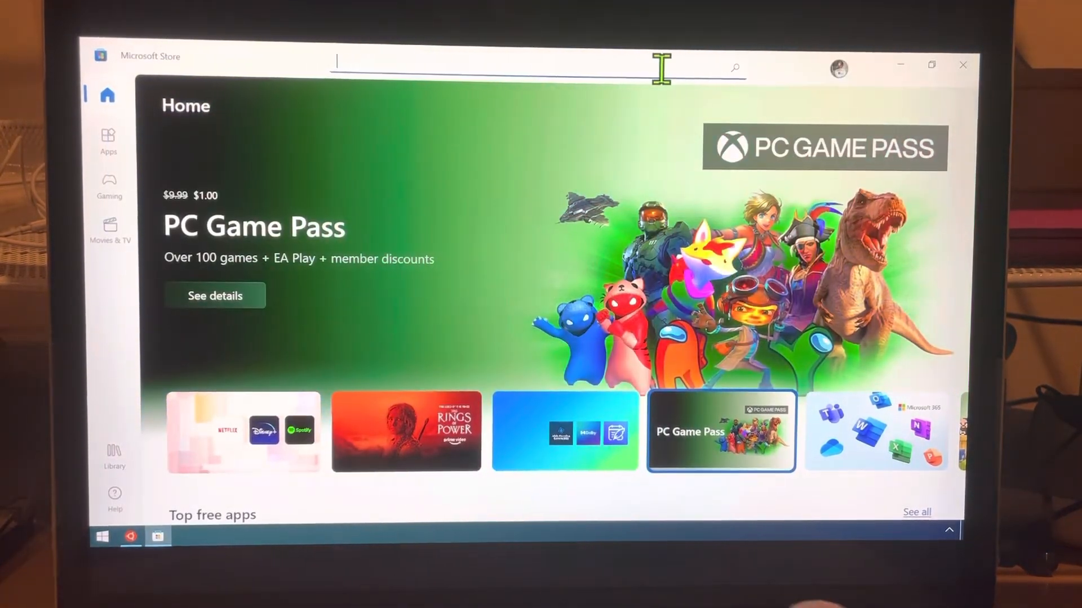
Step: Search the Store for 'windows terminal' and open the Windows Terminal Preview page
text(windows ter)
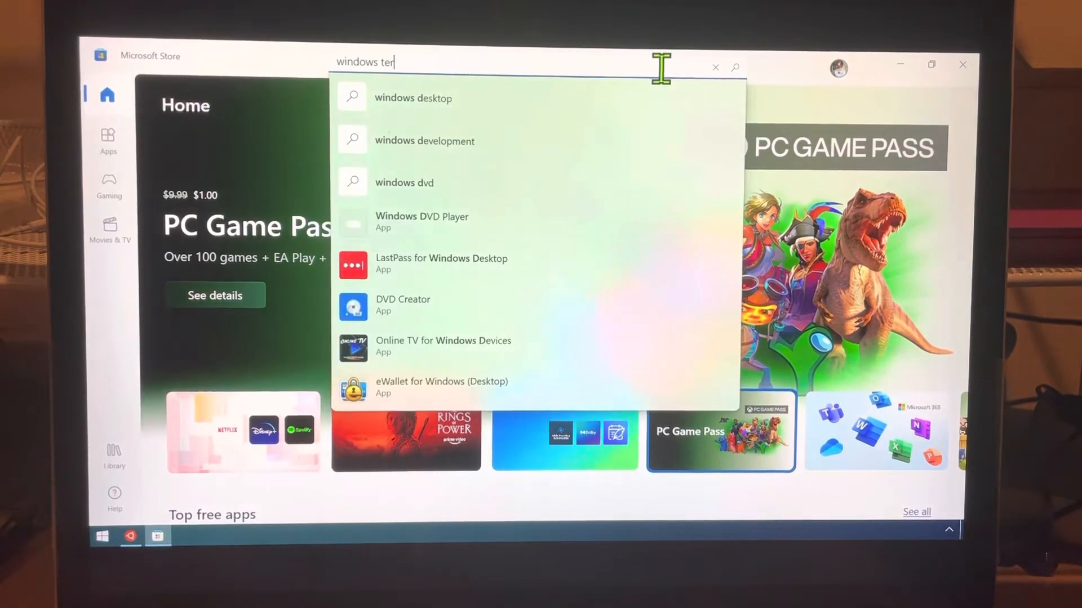
text(minal)
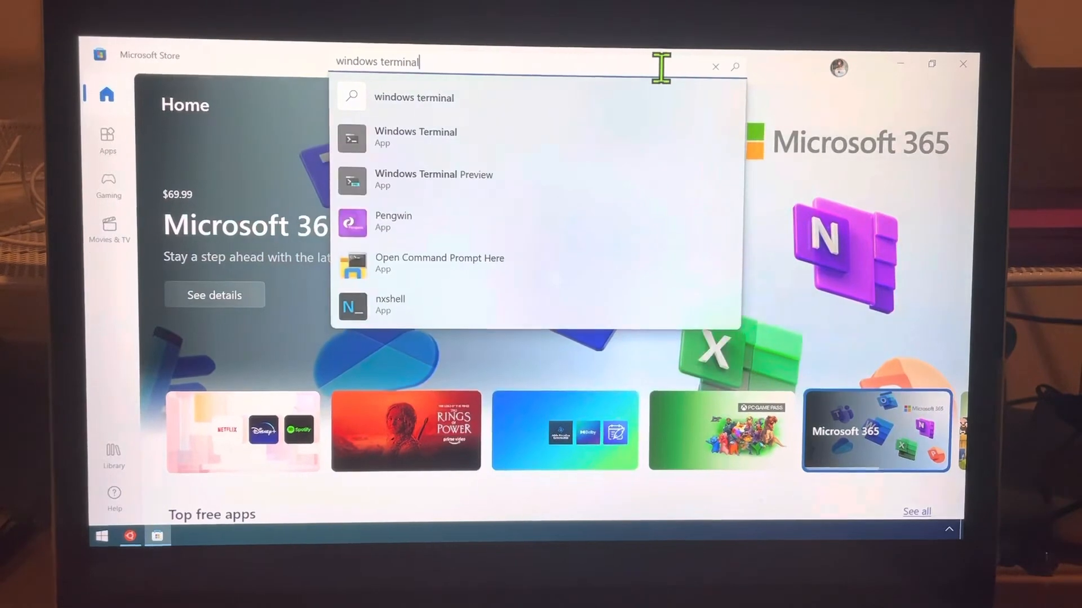
mouse_move(428, 157)
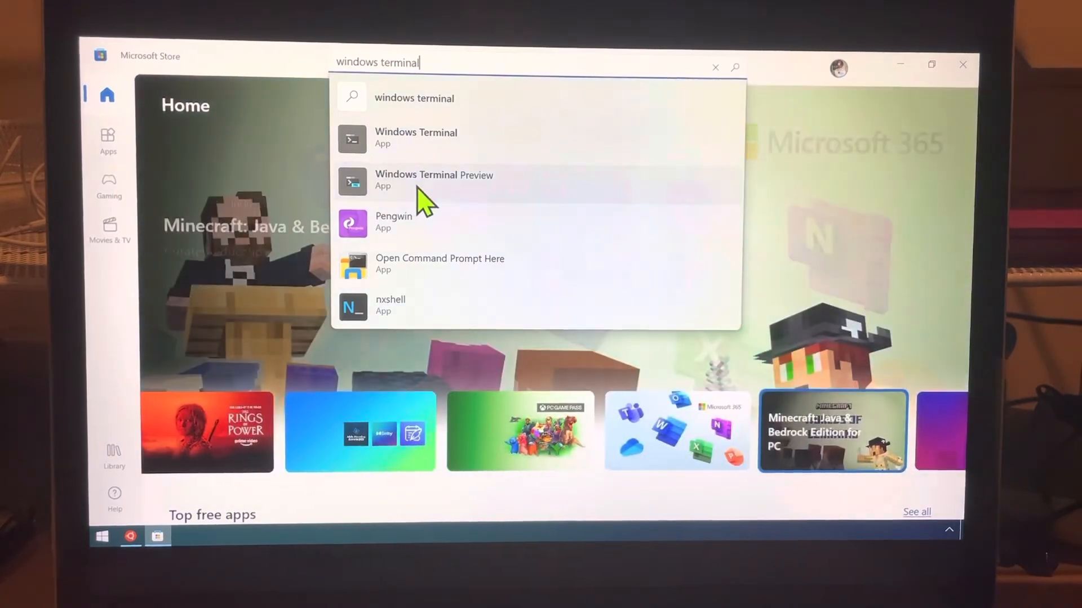
click(417, 181)
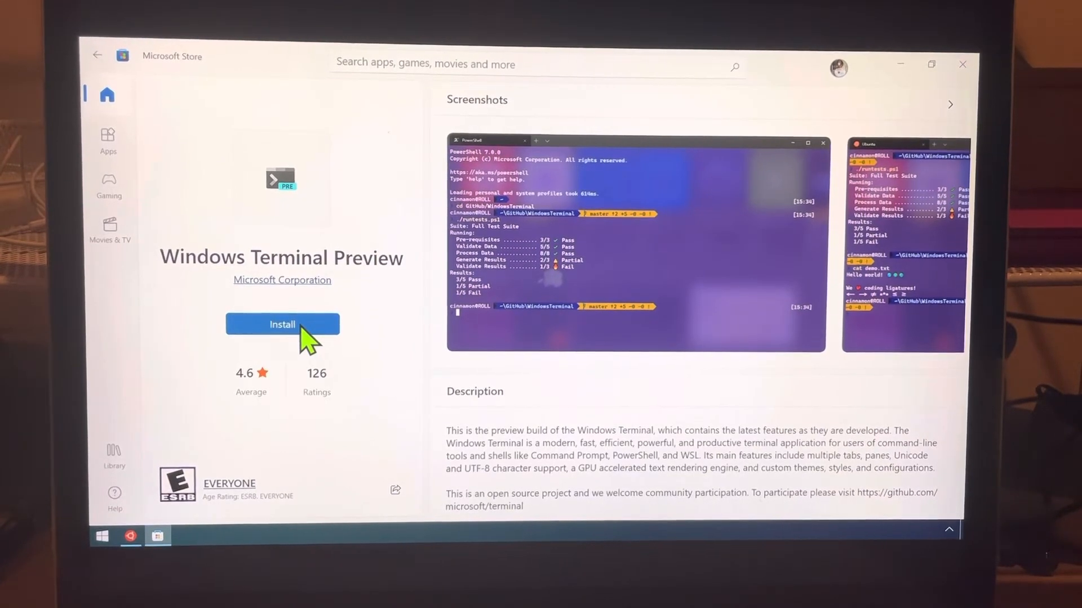
mouse_move(377, 342)
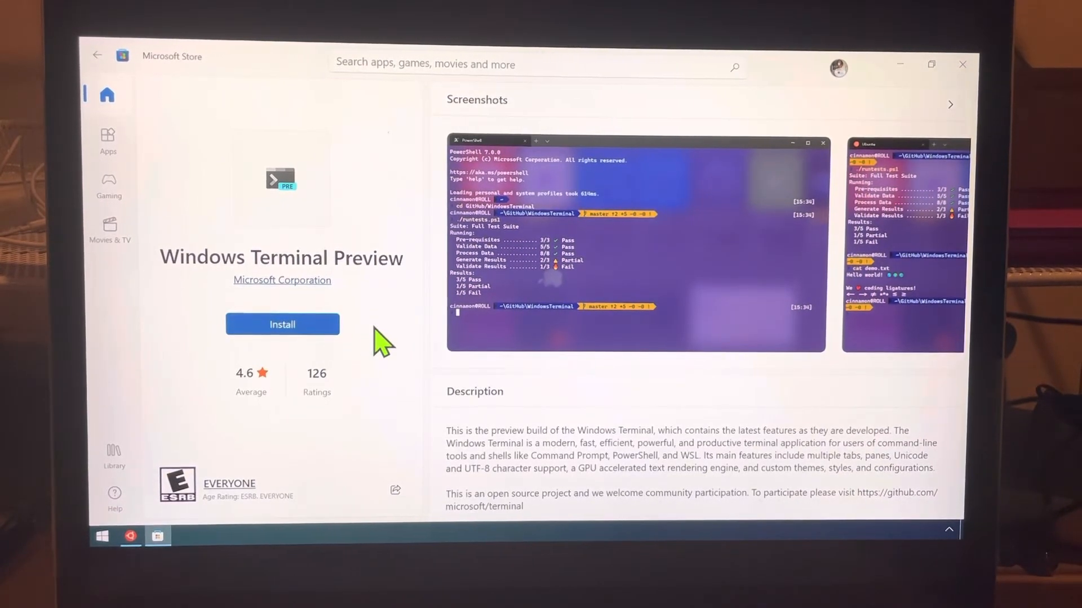
Step: Install Windows Terminal Preview from its Store page and launch it
click(282, 325)
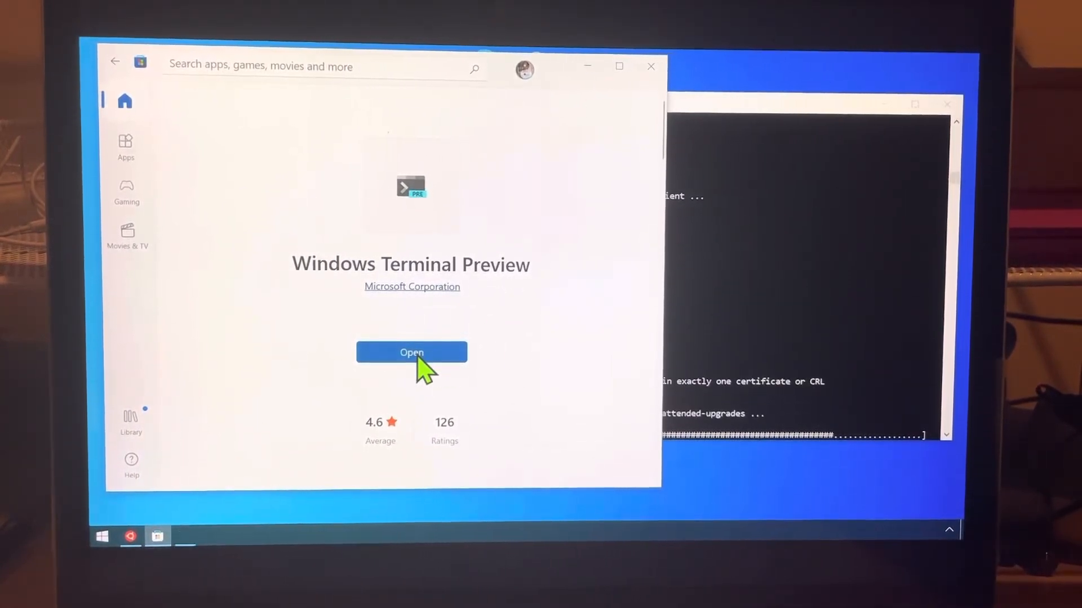
click(411, 352)
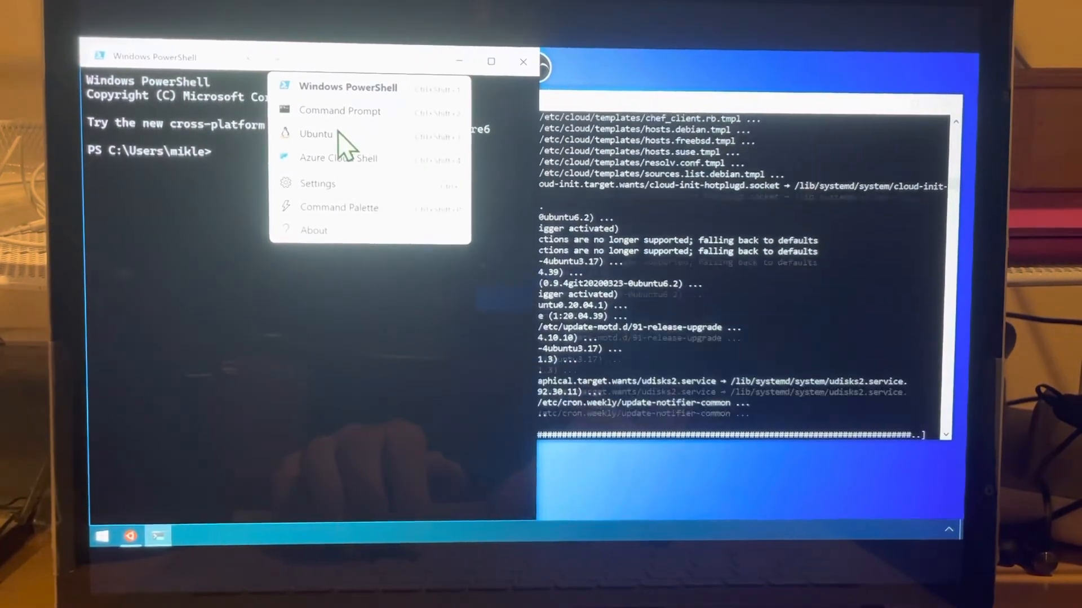
Step: Open a new Ubuntu tab alongside PowerShell from the new-tab dropdown
click(315, 135)
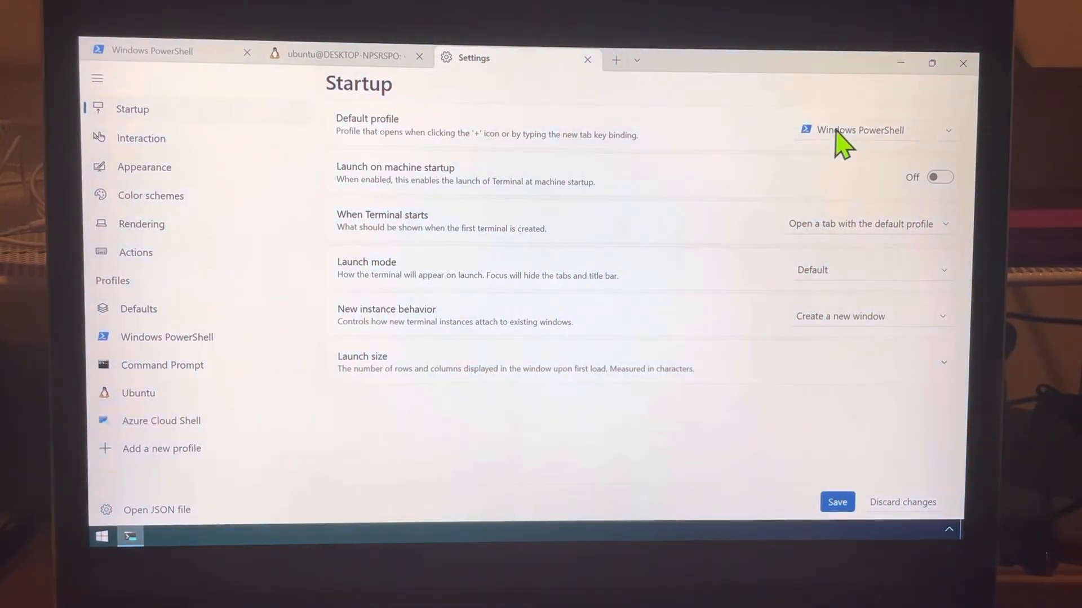
Step: Set Startup default profile to Ubuntu and launch mode to Full screen
click(869, 130)
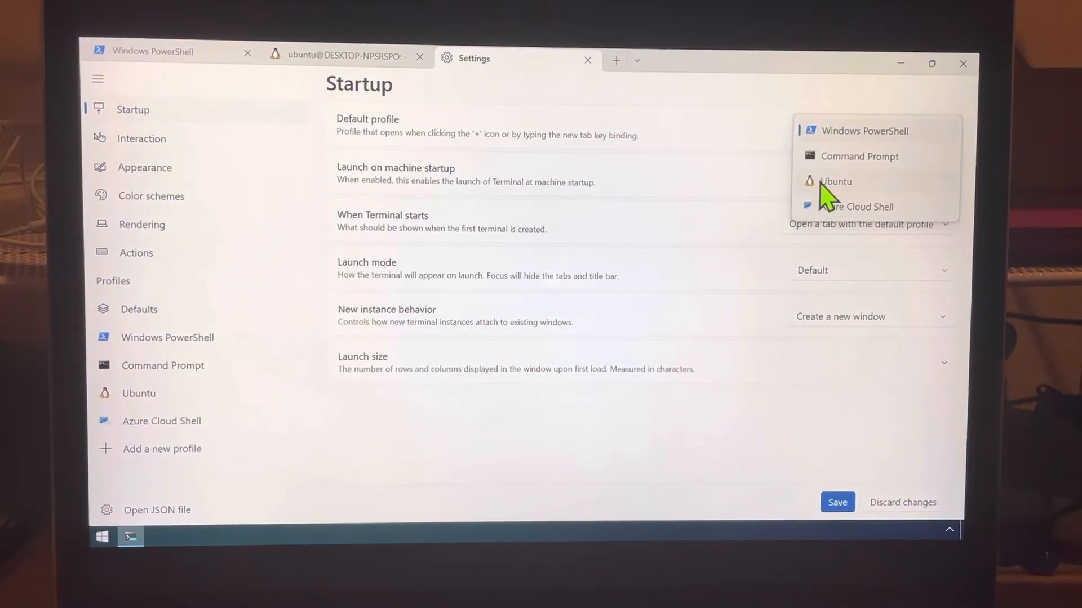
click(835, 181)
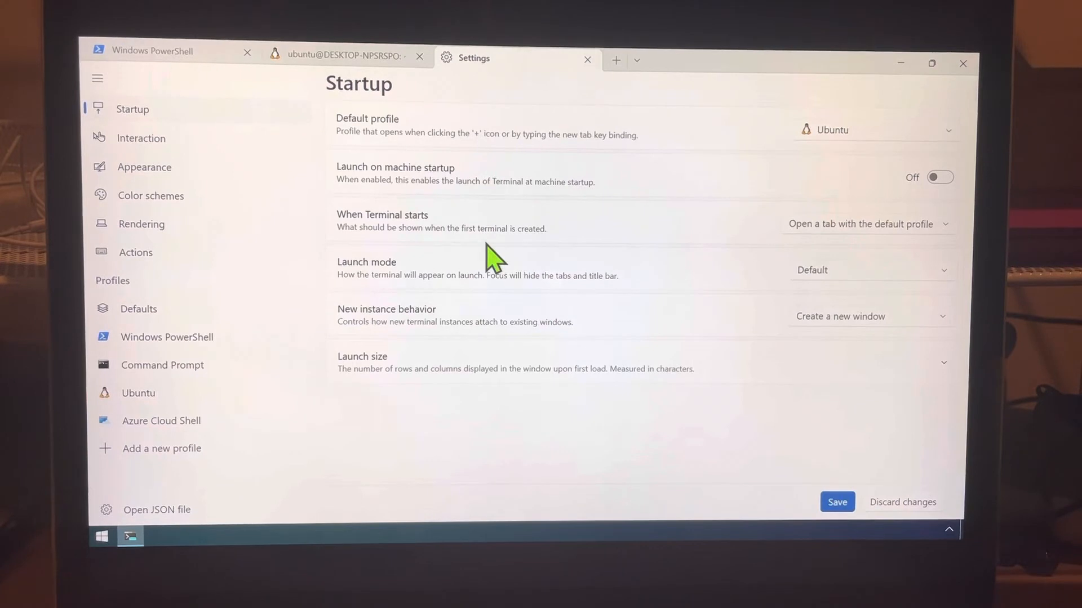
mouse_move(820, 302)
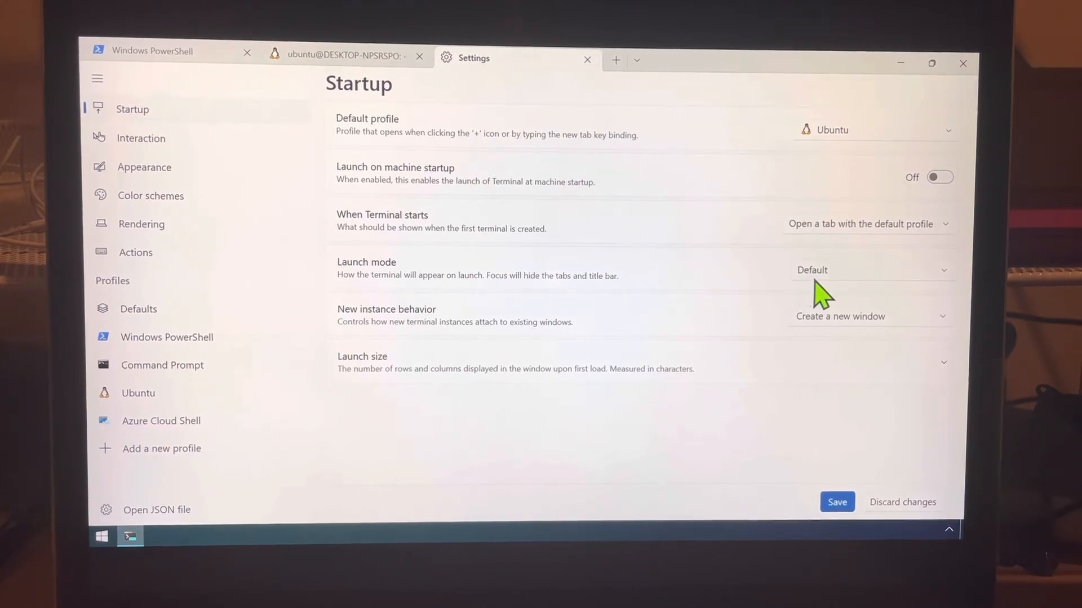
click(868, 271)
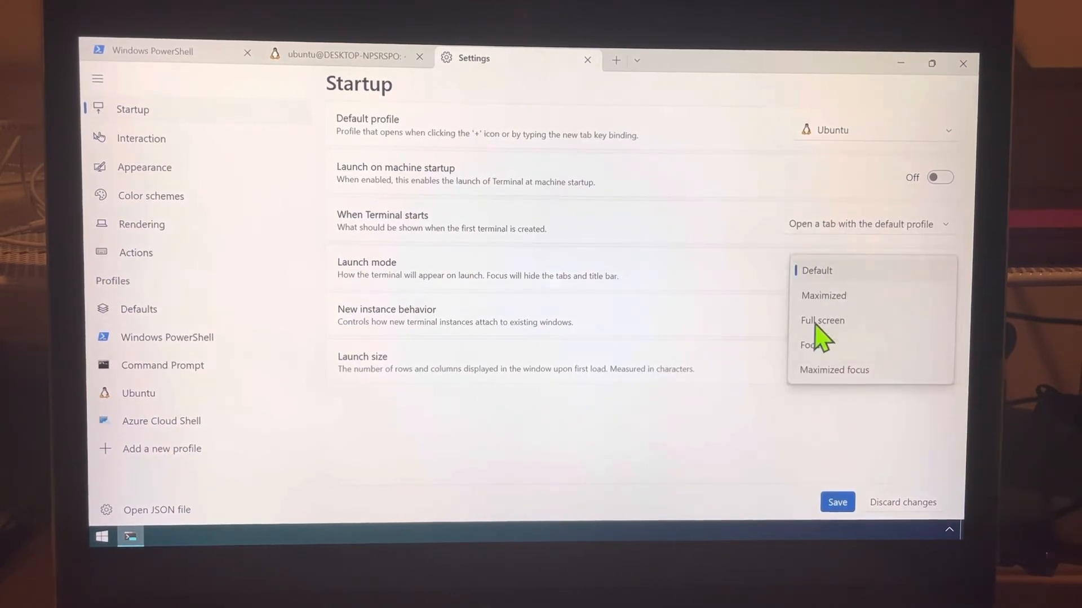
click(823, 320)
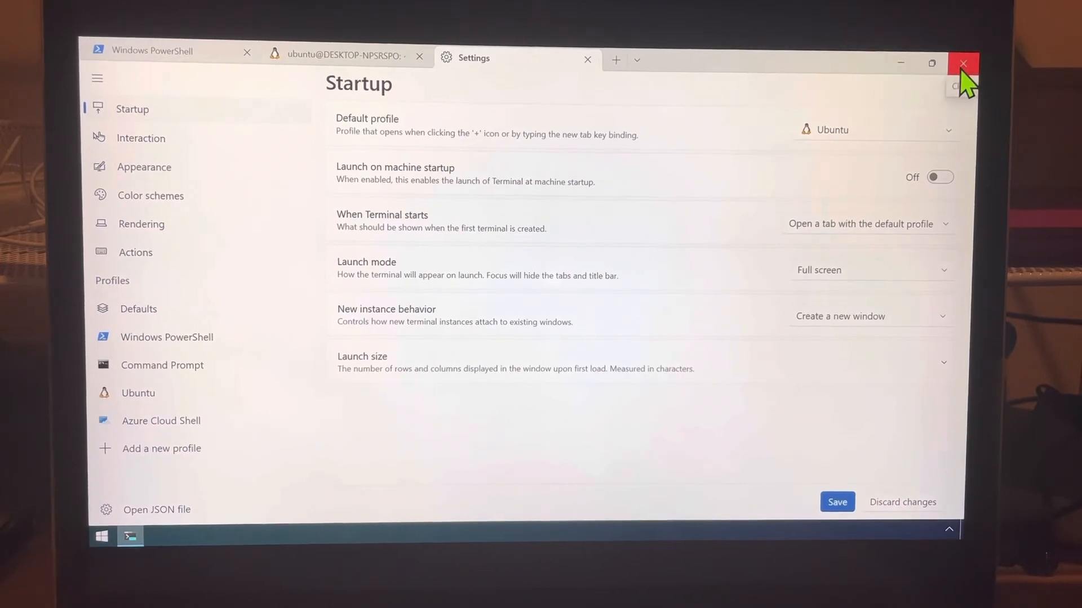
Step: Close the terminal window, confirming Close all tabs
click(964, 62)
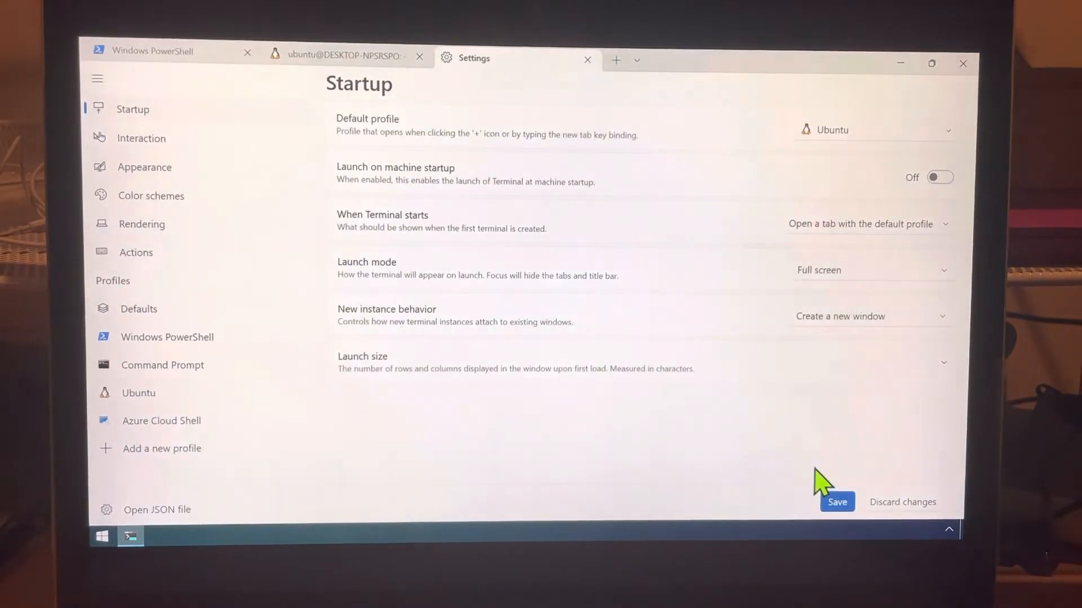
mouse_move(896, 171)
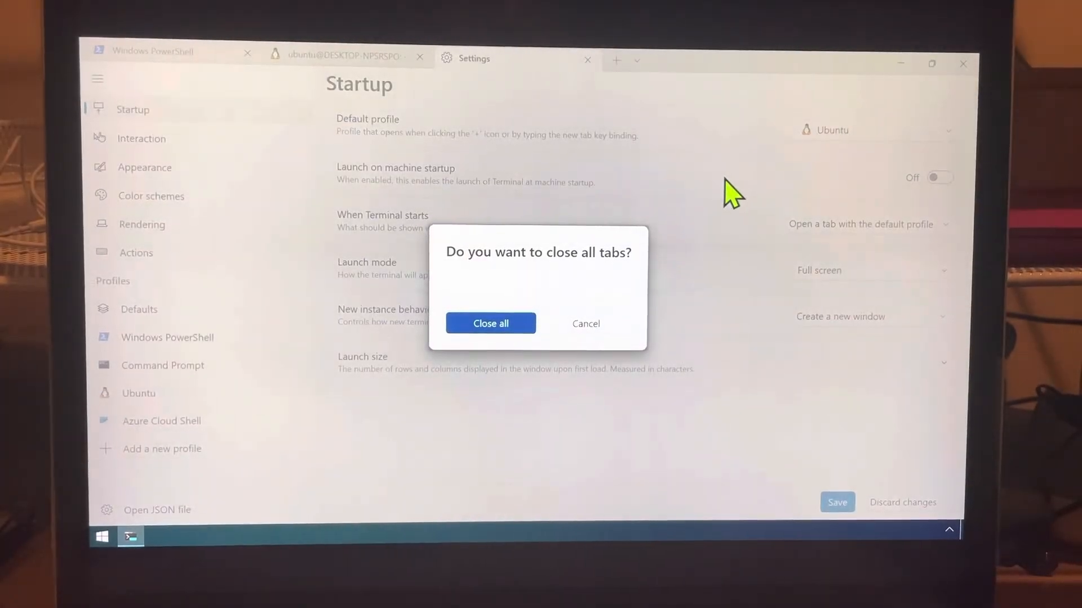
click(492, 322)
text(termi)
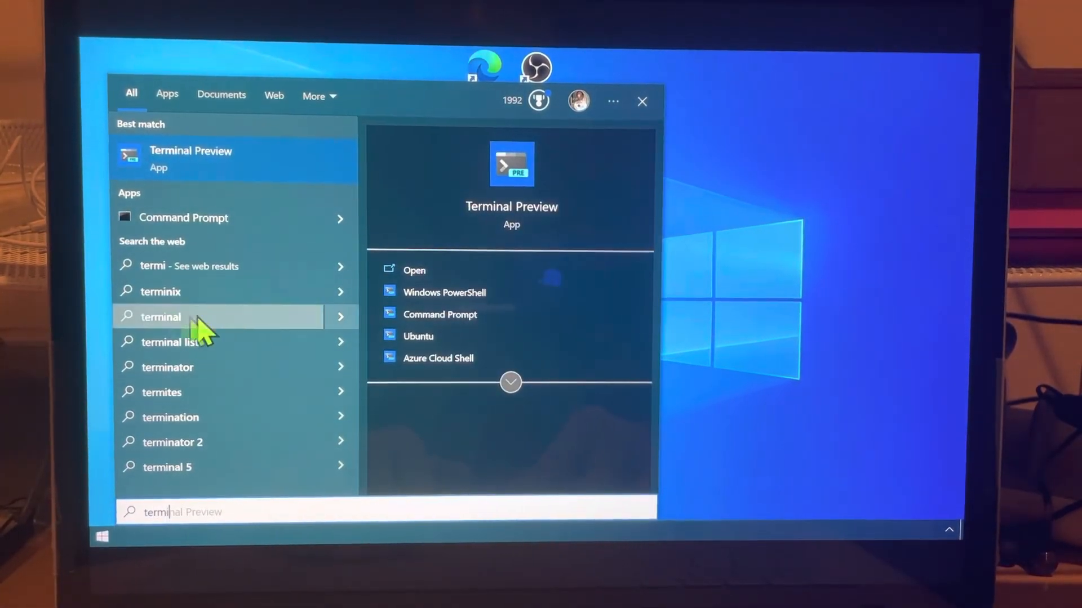
Step: Pin Terminal Preview to Start and drag its tile onto the desktop as a shortcut
right_click(190, 158)
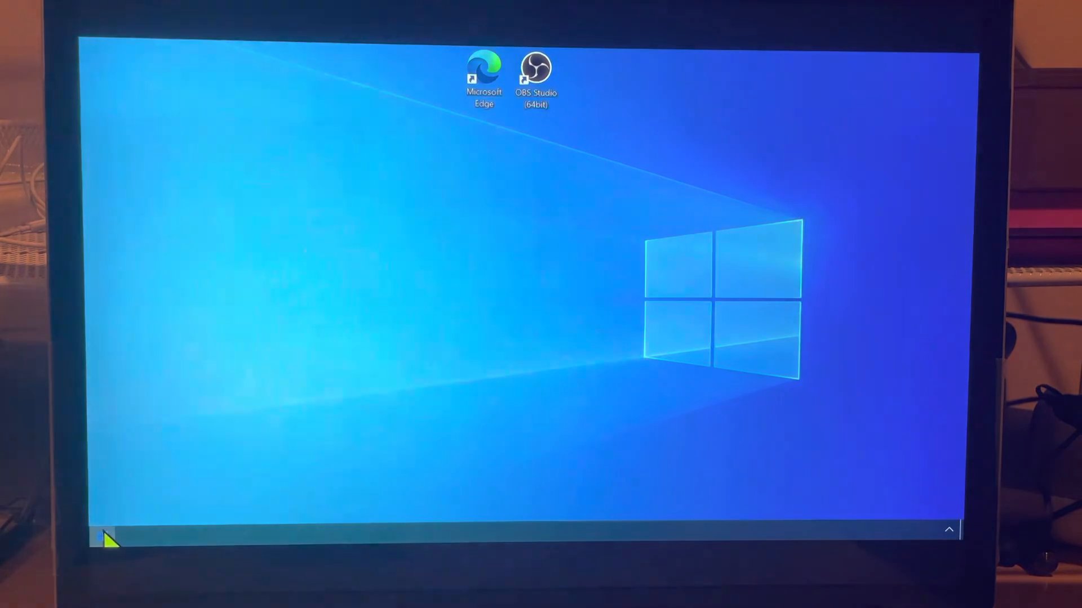
click(103, 547)
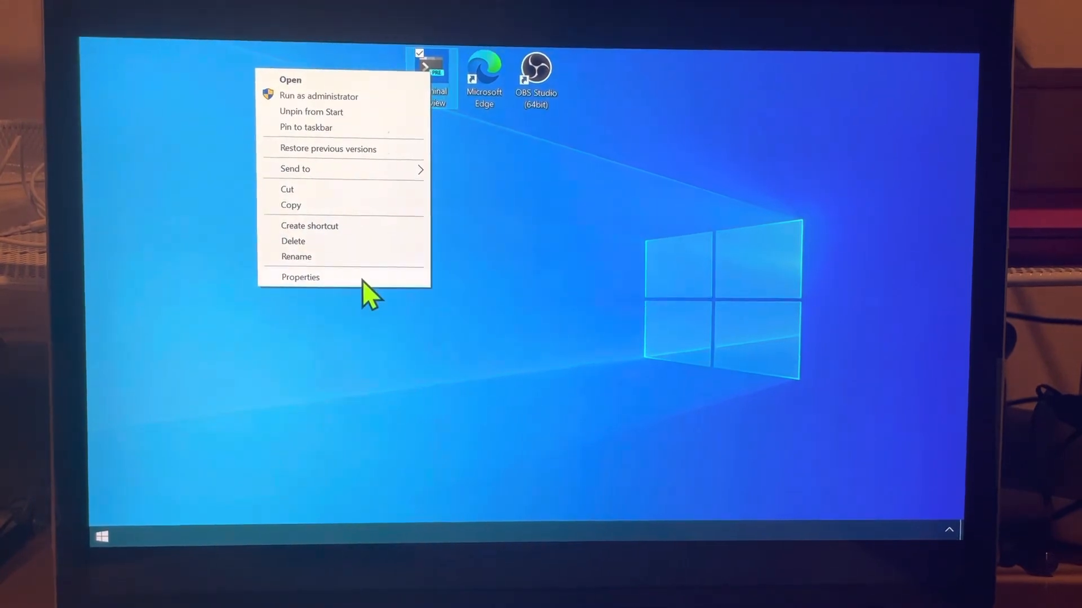
Step: Give the Terminal Preview shortcut the Ctrl + Alt + T launch key in its Properties
click(300, 277)
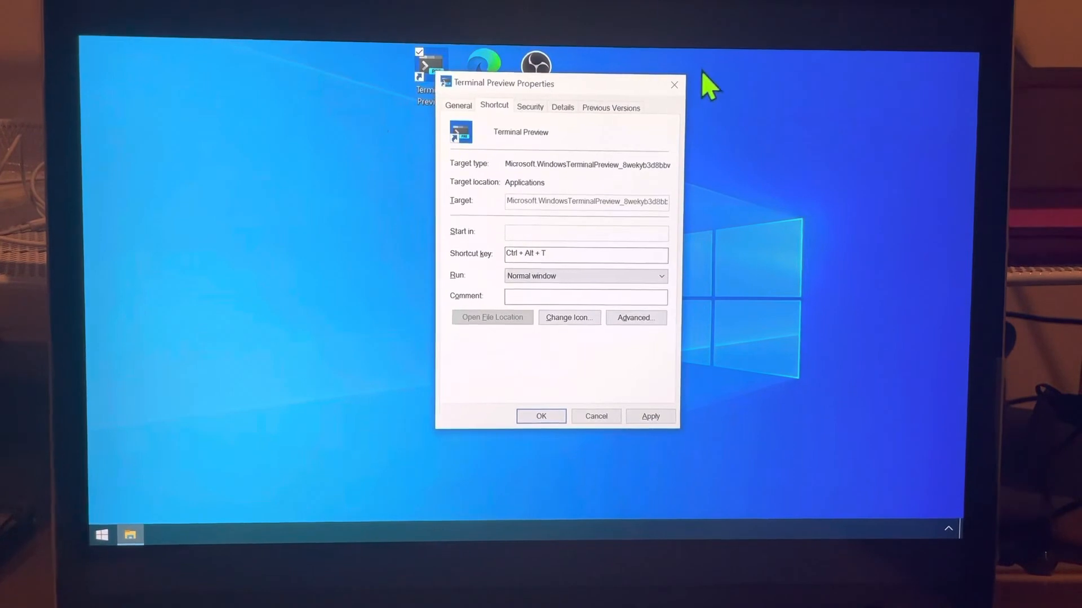
click(540, 417)
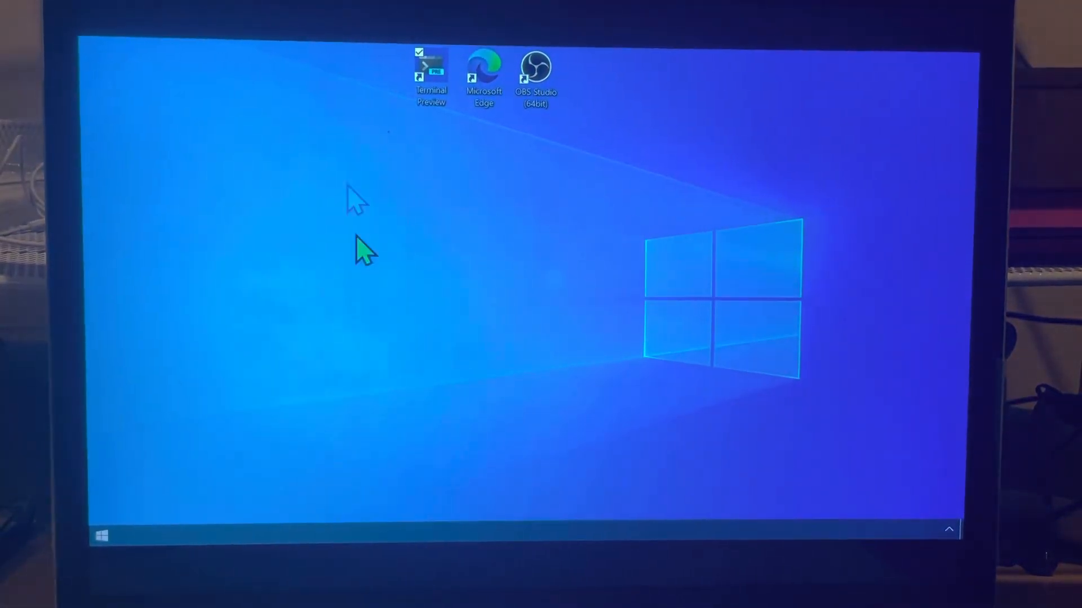
Step: Launch Terminal Preview from its desktop shortcut, opening Ubuntu full screen
click(430, 72)
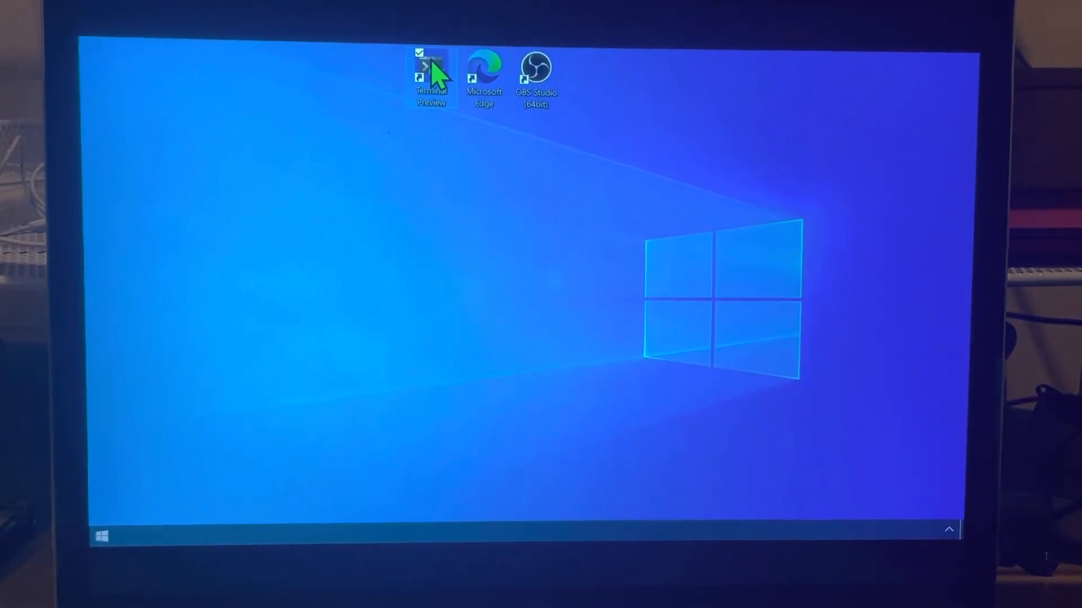
double_click(425, 70)
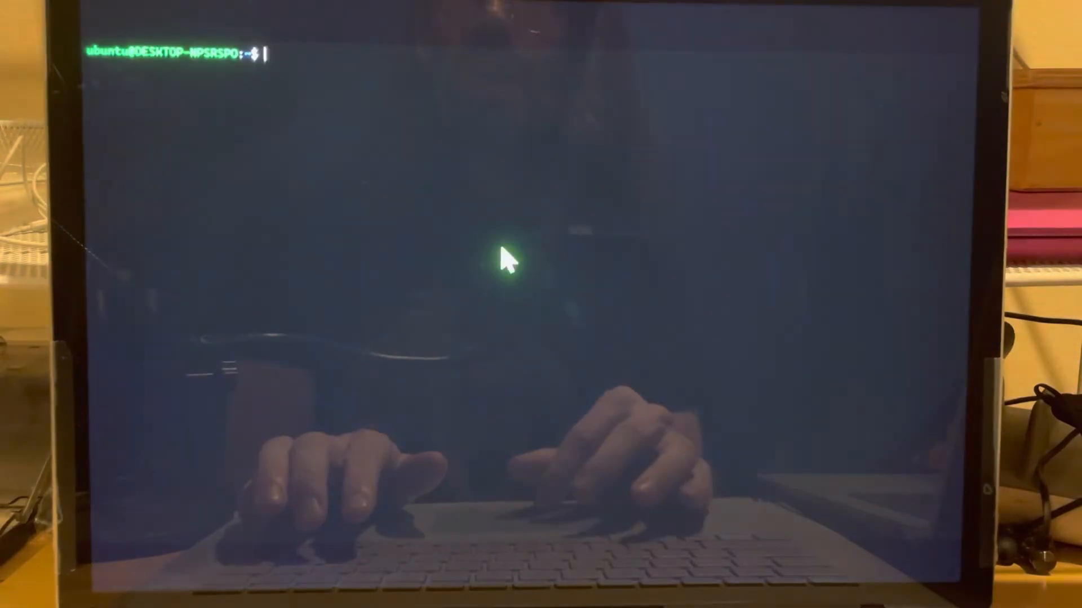